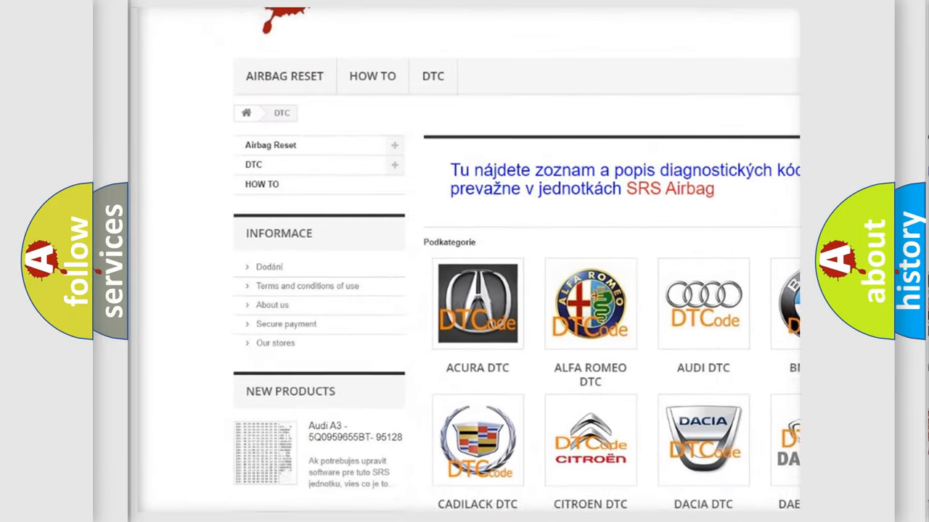
scroll("down", 3)
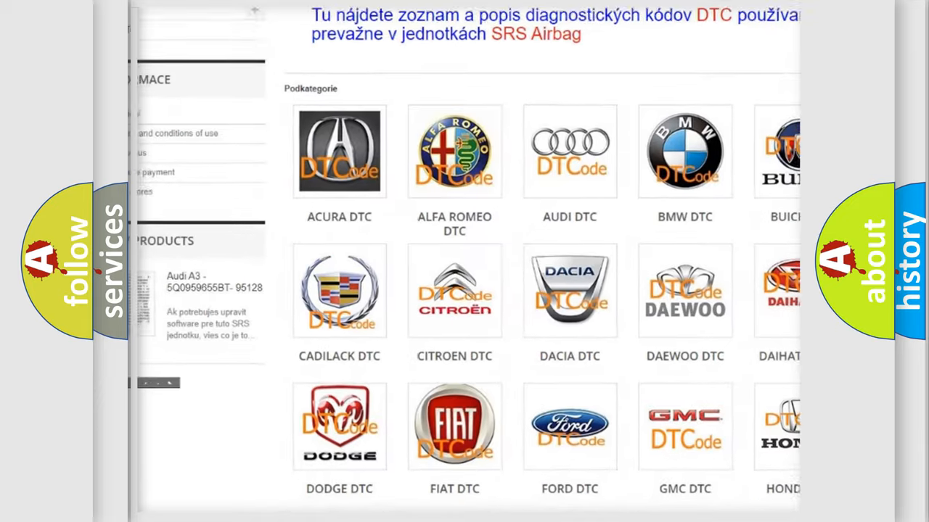
scroll("down", 3)
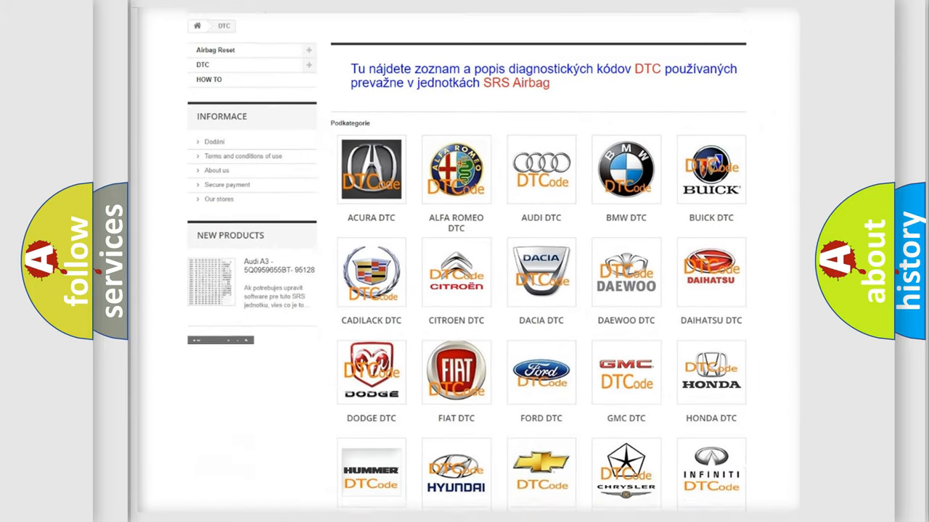
scroll("down", 3)
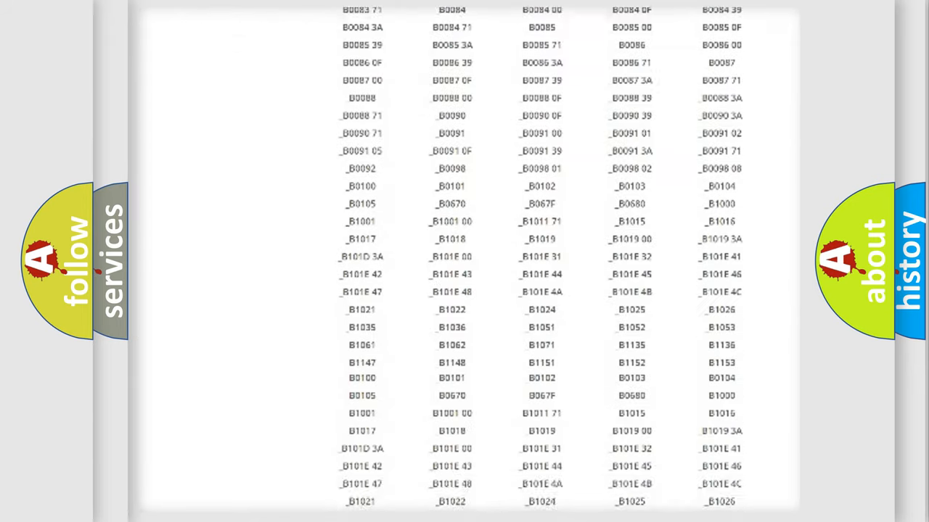
scroll("up", 3)
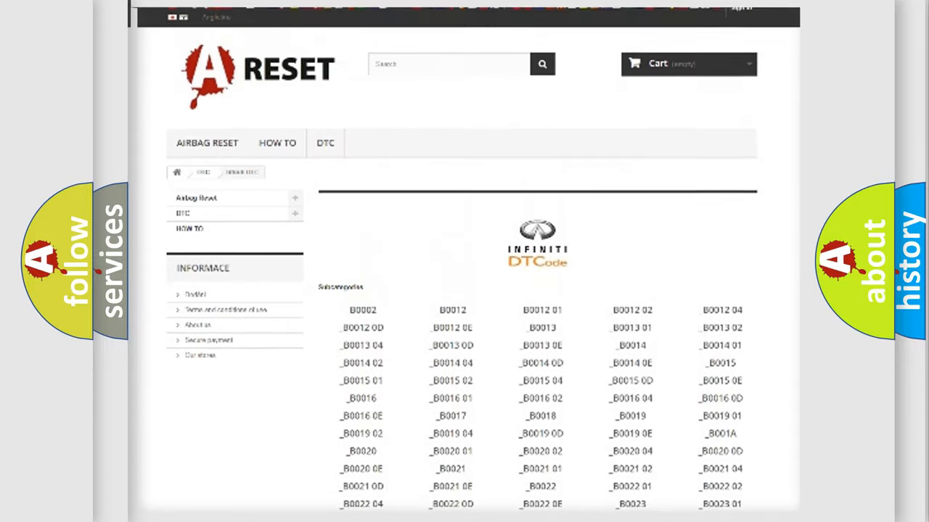